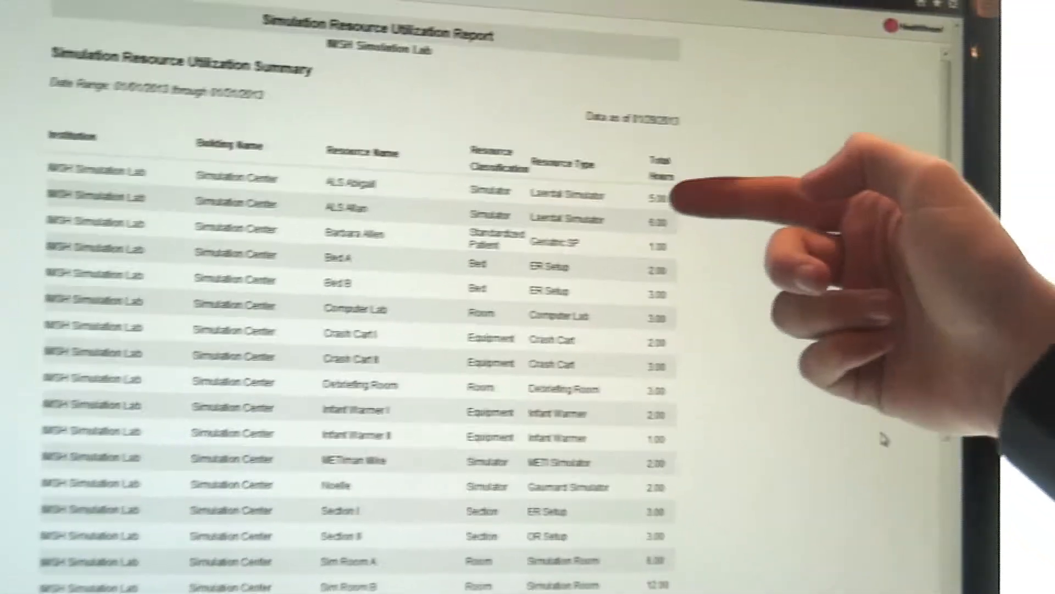
Step: From the Simulation tab, open SimView under SimCenter and read its debriefing features
{"action": "scroll", "scroll_direction": "down", "scroll_amount": 3}
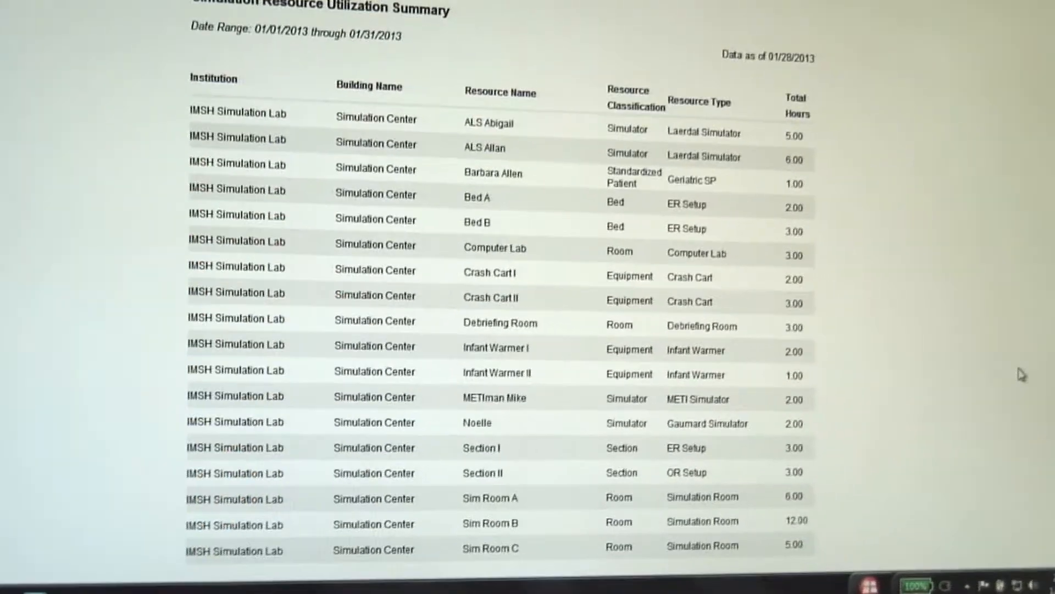
{"action": "scroll", "scroll_direction": "up", "scroll_amount": 3}
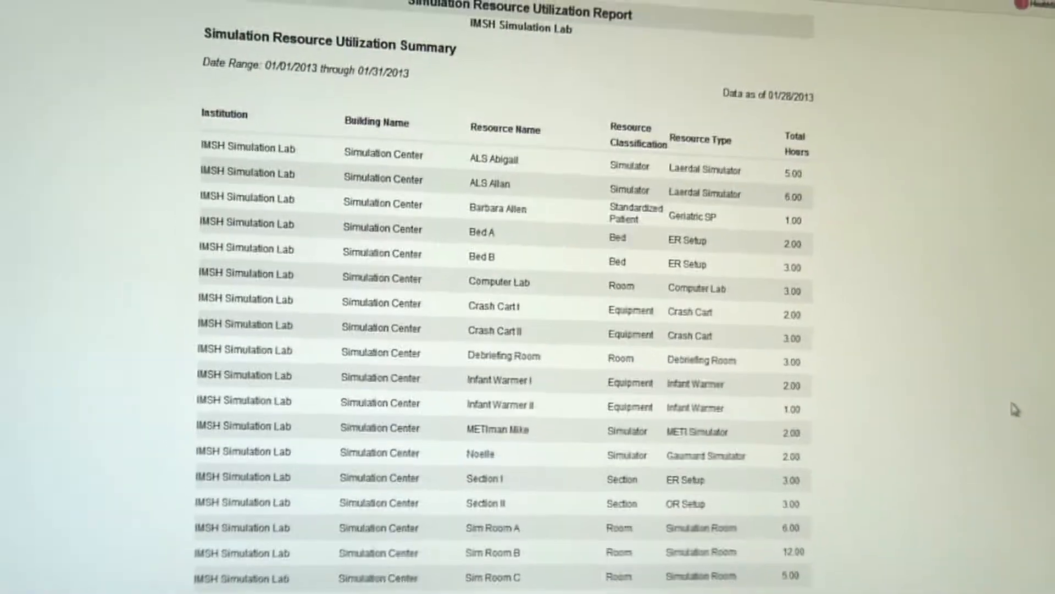
{"action": "scroll", "scroll_direction": "down", "scroll_amount": 3}
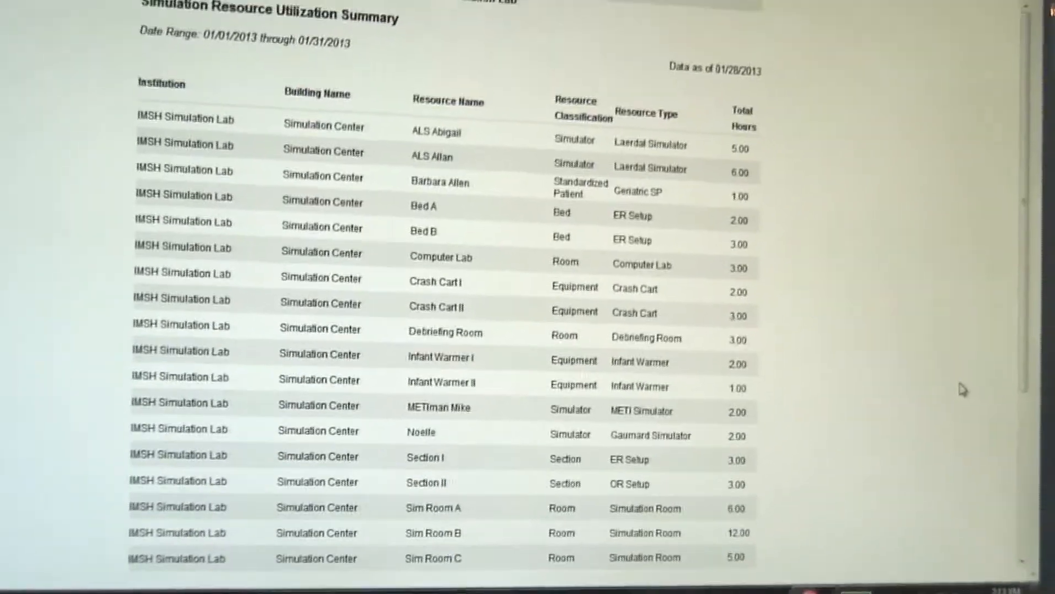
{"action": "scroll", "scroll_direction": "down", "scroll_amount": 3}
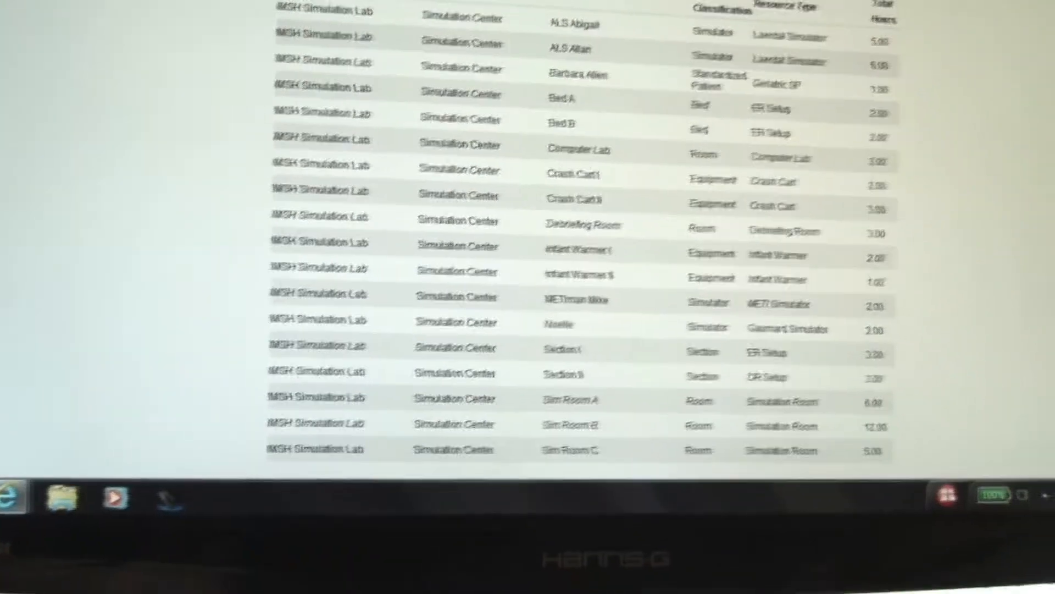
{"action": "scroll", "scroll_direction": "up", "scroll_amount": 3}
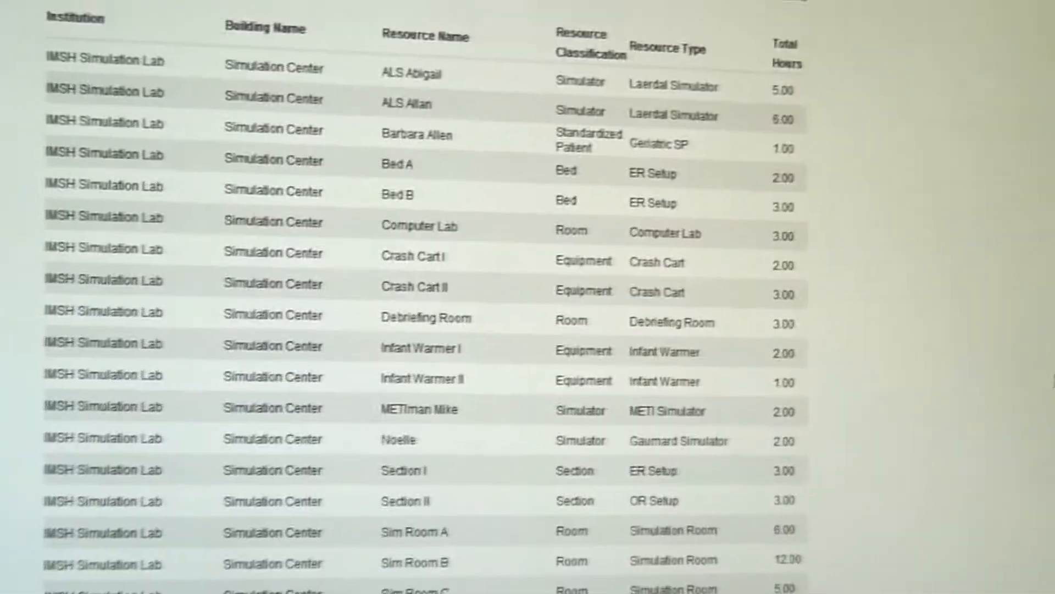
{"action": "scroll", "scroll_direction": "up", "scroll_amount": 3}
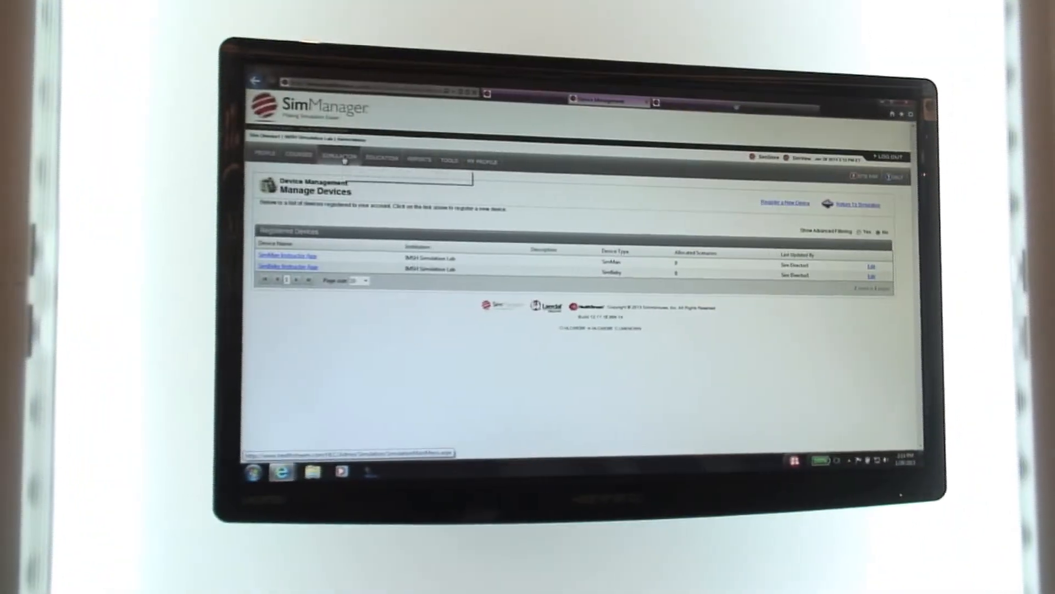
{"action": "left_click", "coordinate": [338, 156]}
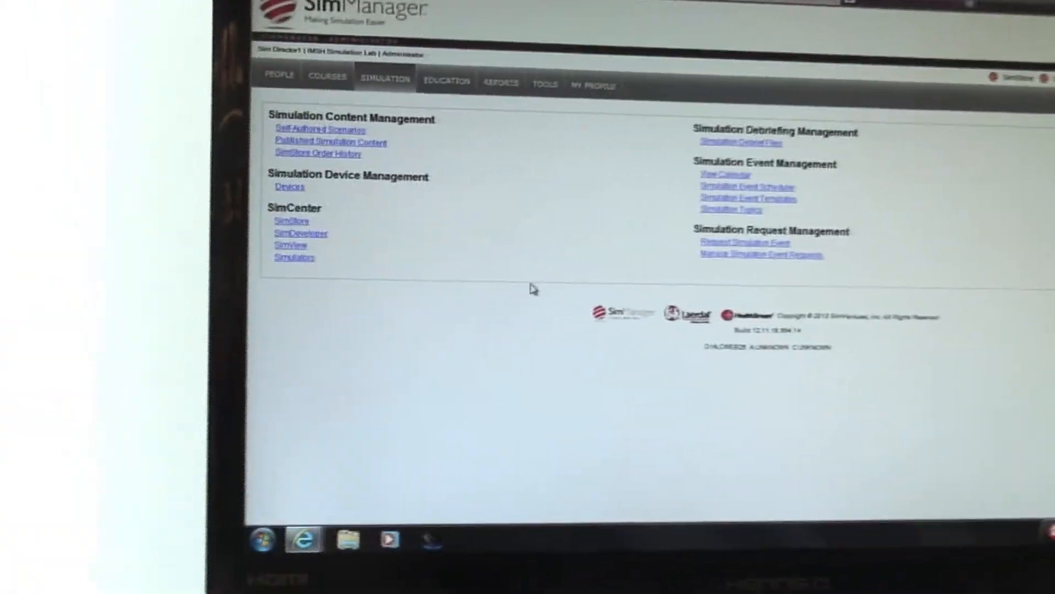
{"action": "left_click", "coordinate": [290, 244]}
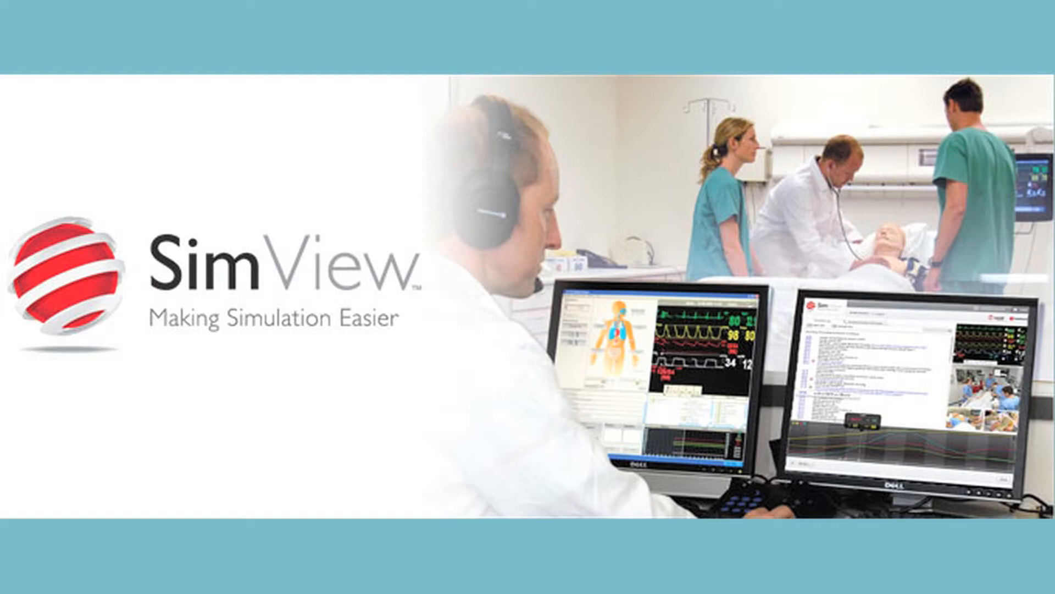
{"action": "scroll", "scroll_direction": "down", "scroll_amount": 3}
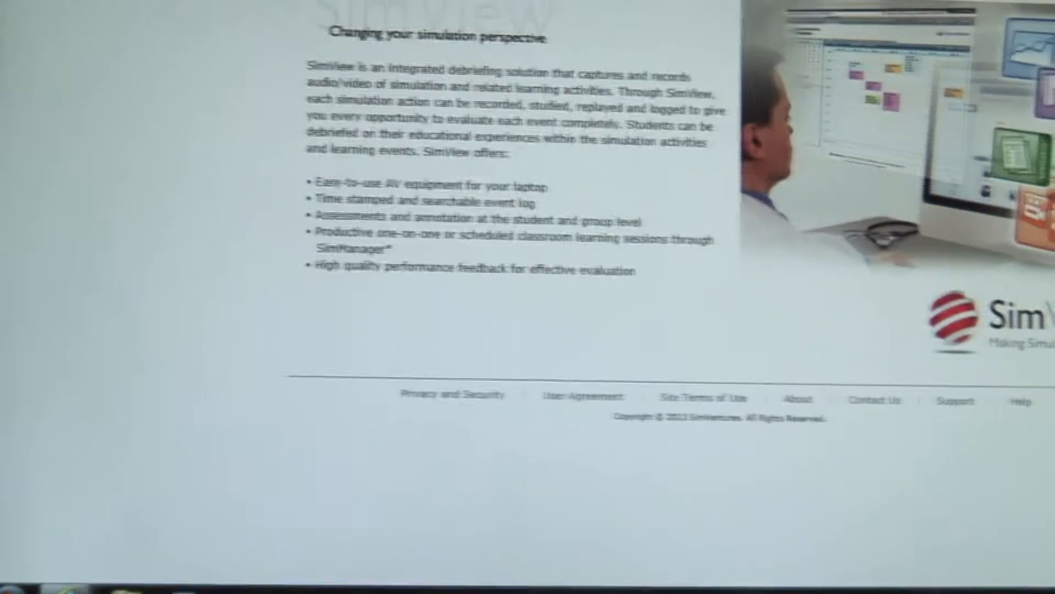